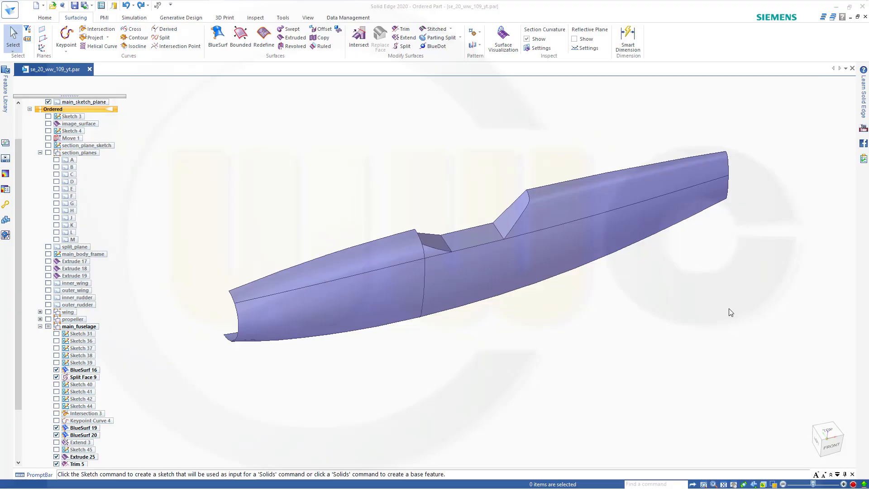
mouse_move(727, 314)
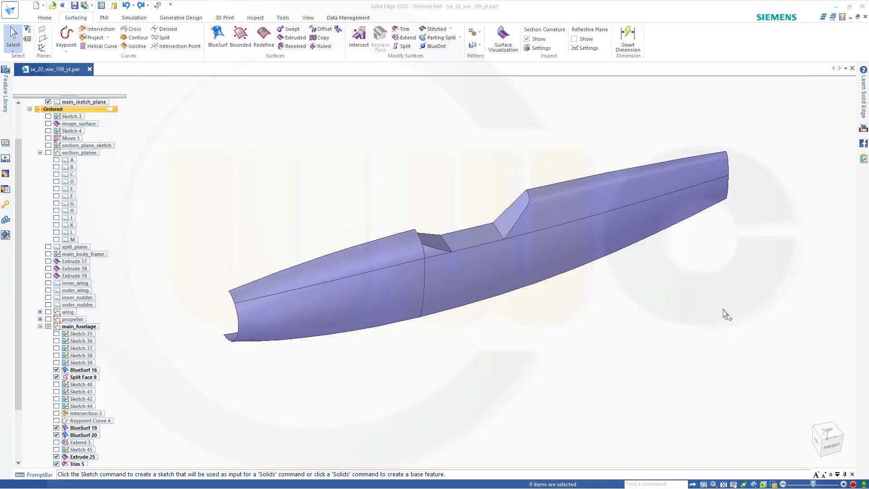
mouse_move(711, 316)
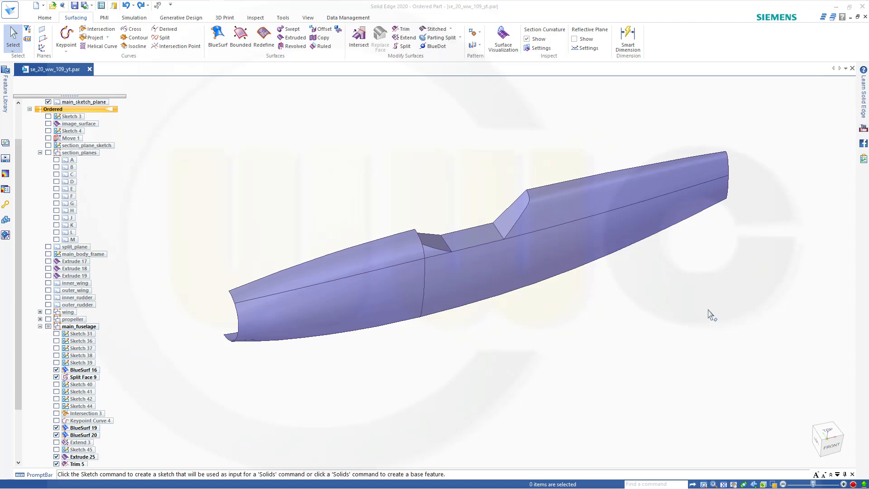
mouse_move(708, 317)
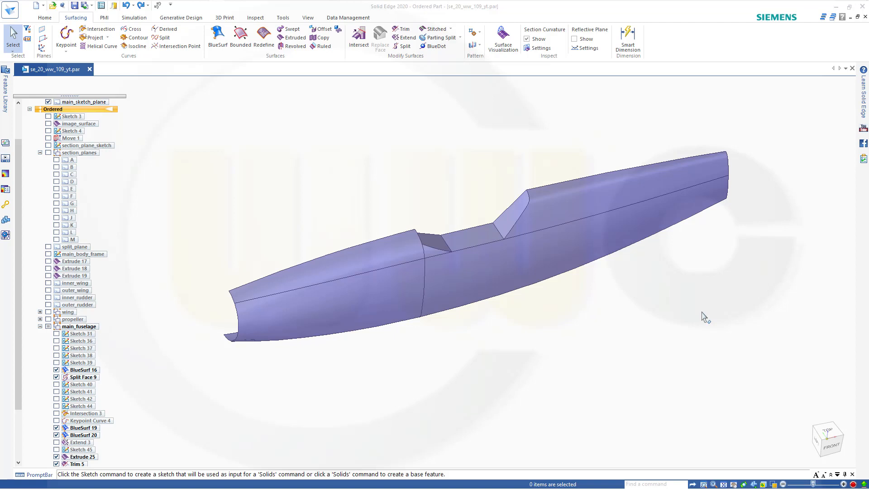
mouse_move(657, 310)
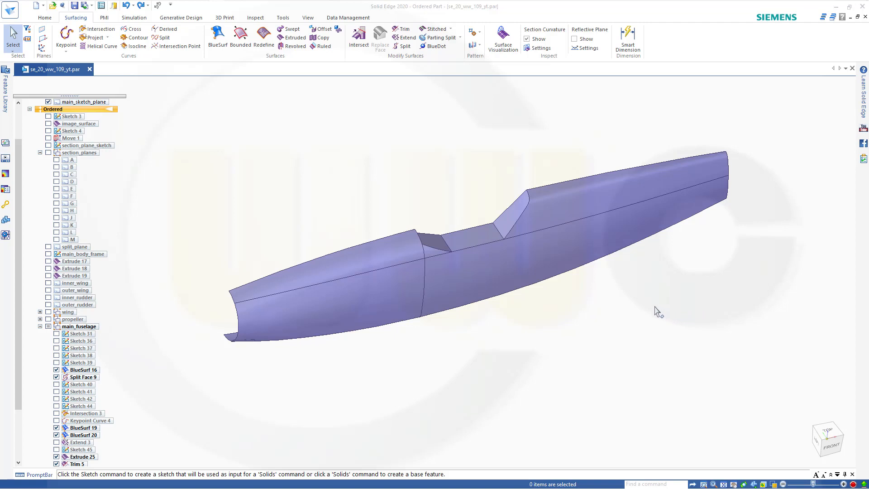
mouse_move(378, 174)
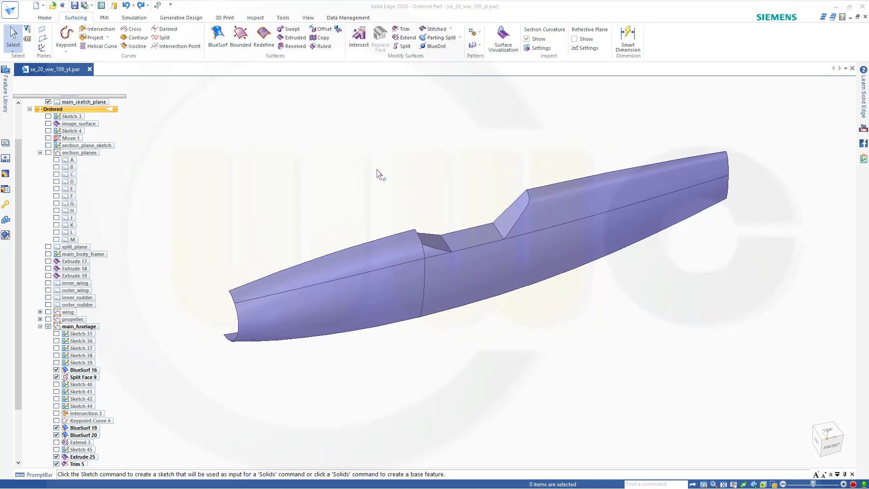
mouse_move(256, 168)
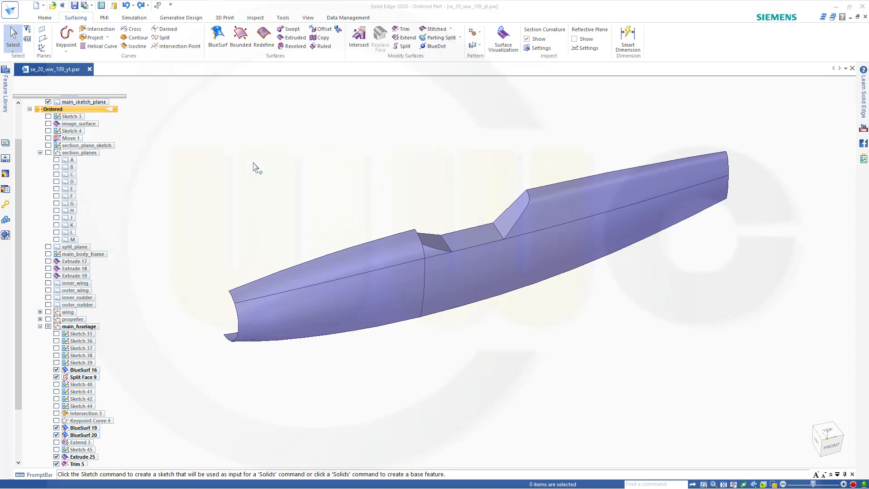
Step: Mirror Copy the half fuselage body to form the complete symmetric fuselage
click(45, 17)
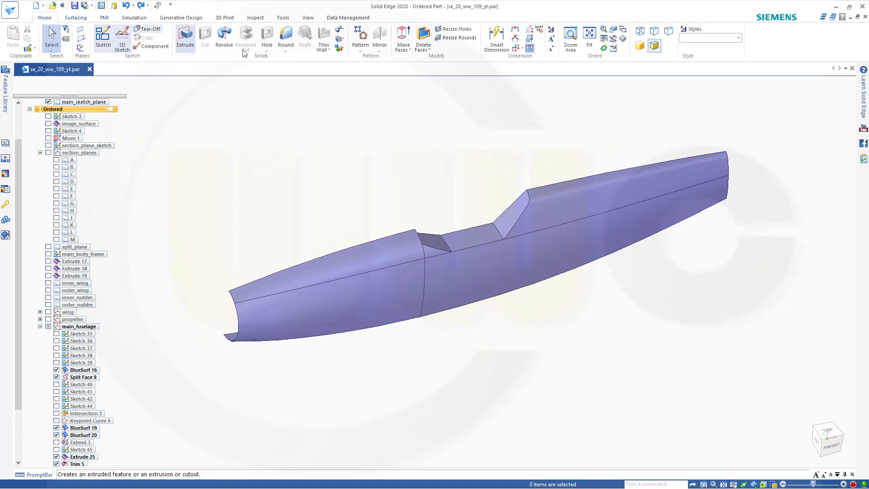
click(379, 40)
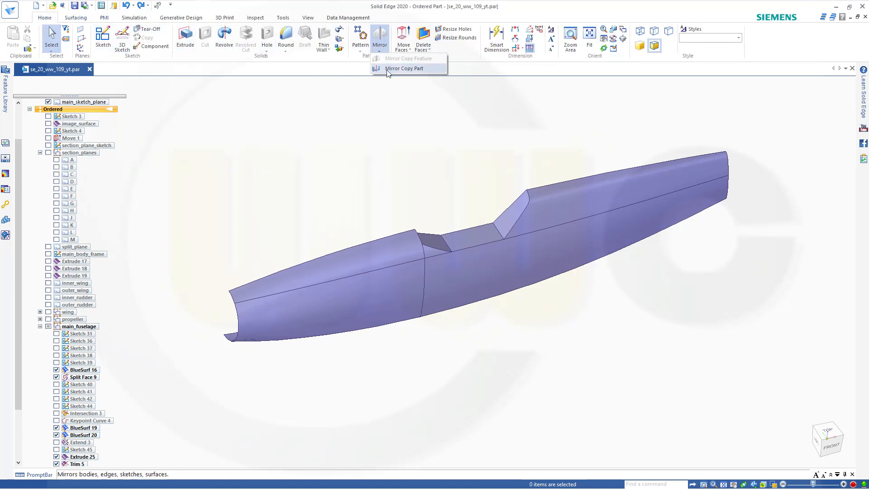
click(404, 67)
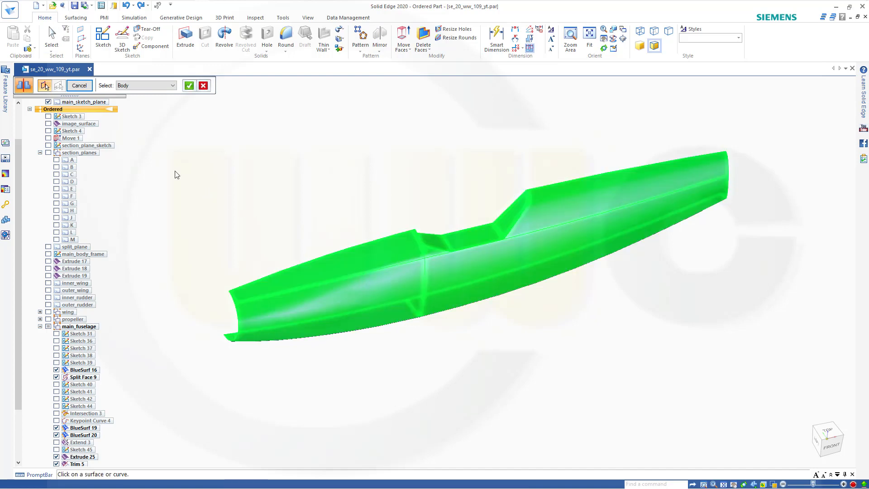
click(189, 85)
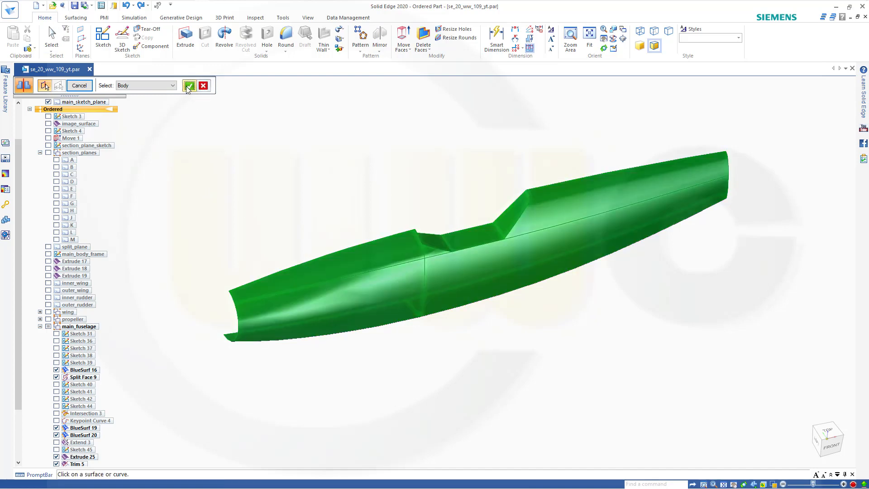
click(189, 85)
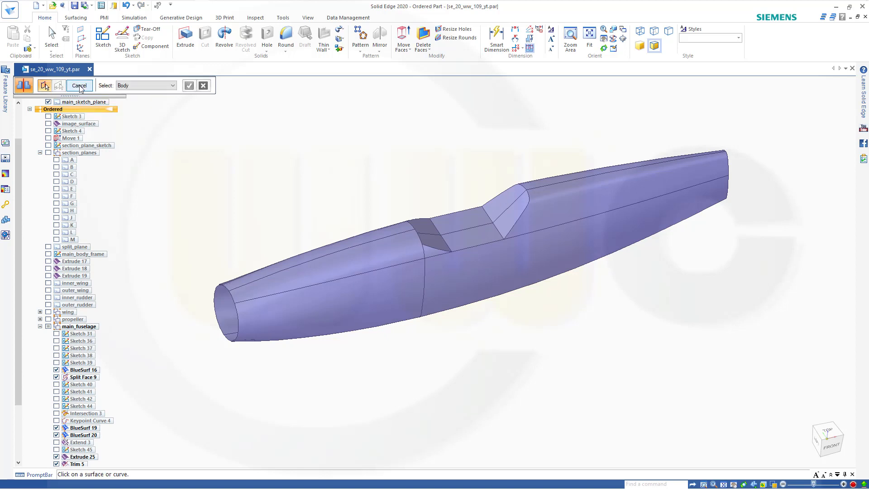
click(80, 85)
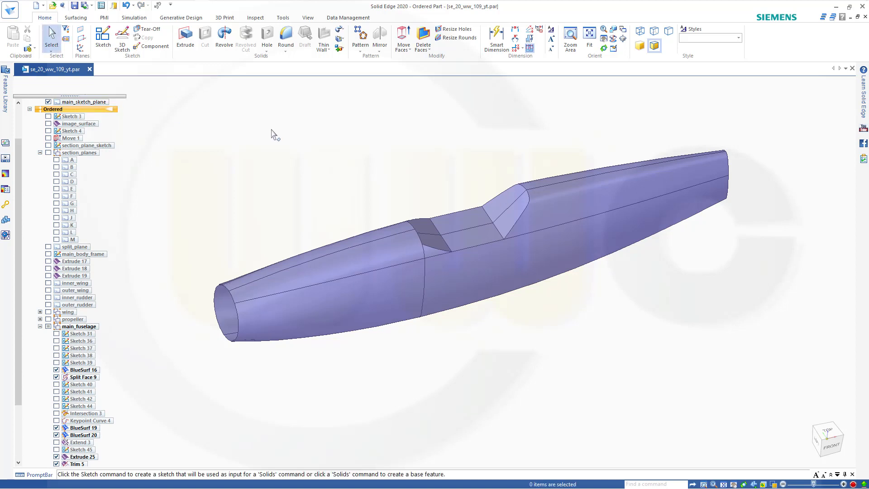
Step: Start a swept surface with default sweep options, picking edges one at a time
click(76, 17)
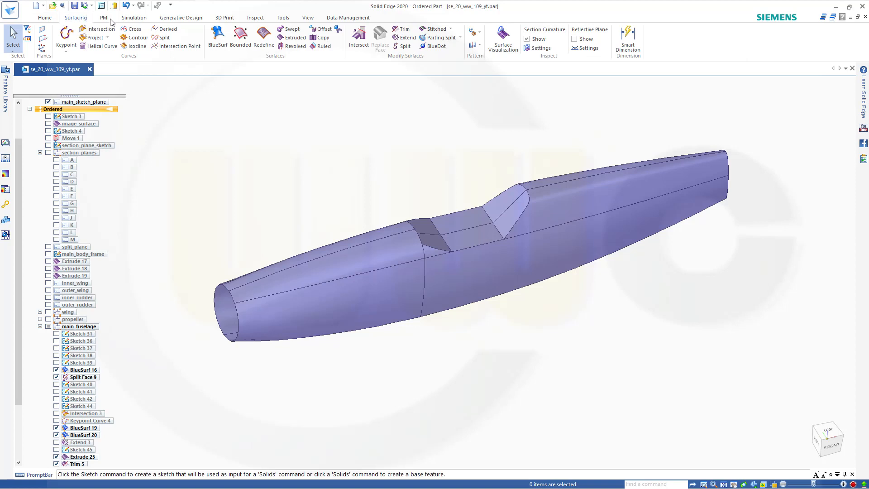
click(291, 29)
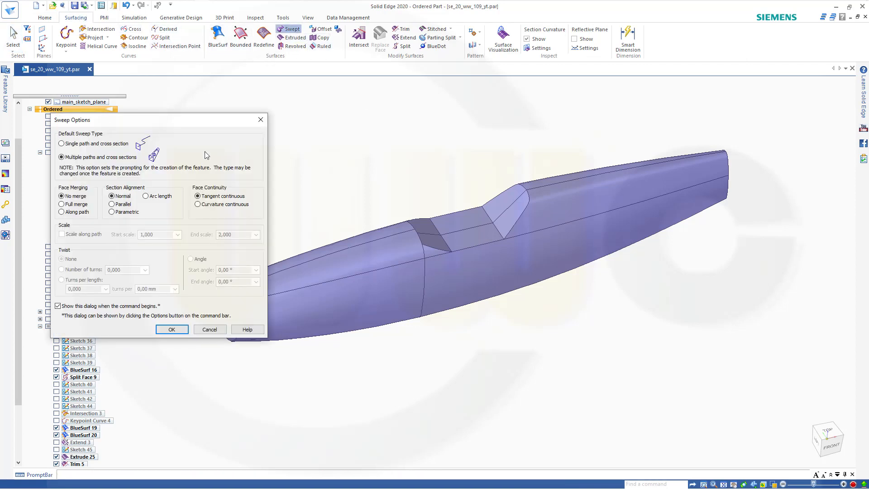
click(171, 330)
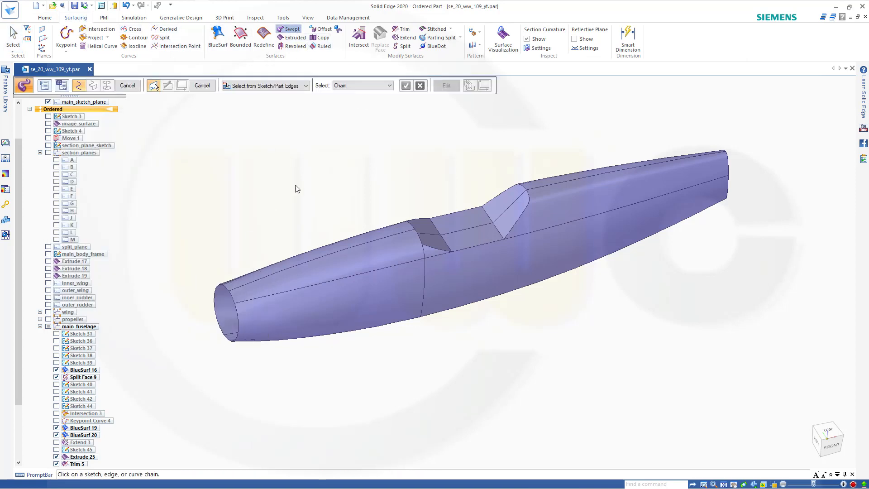
mouse_move(372, 127)
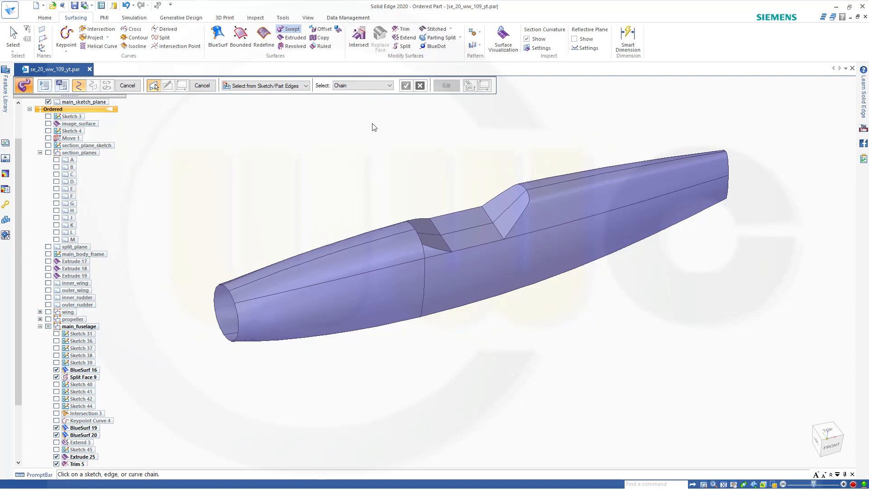
mouse_move(371, 124)
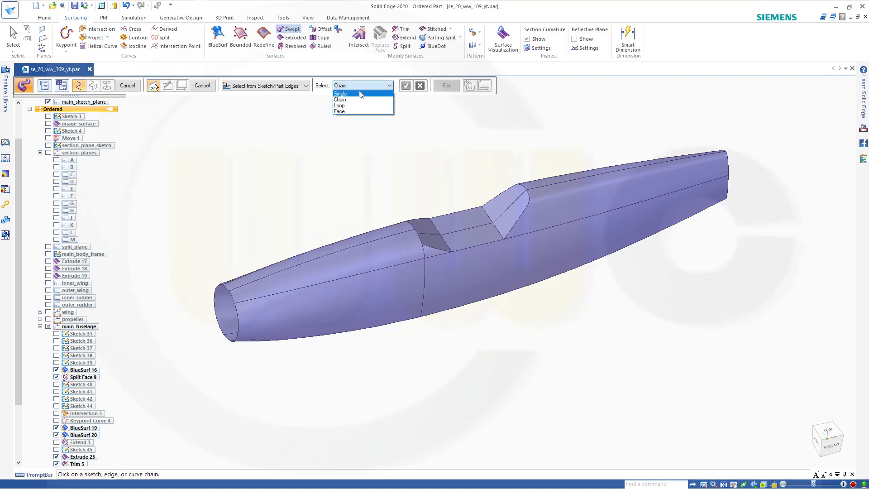
click(340, 93)
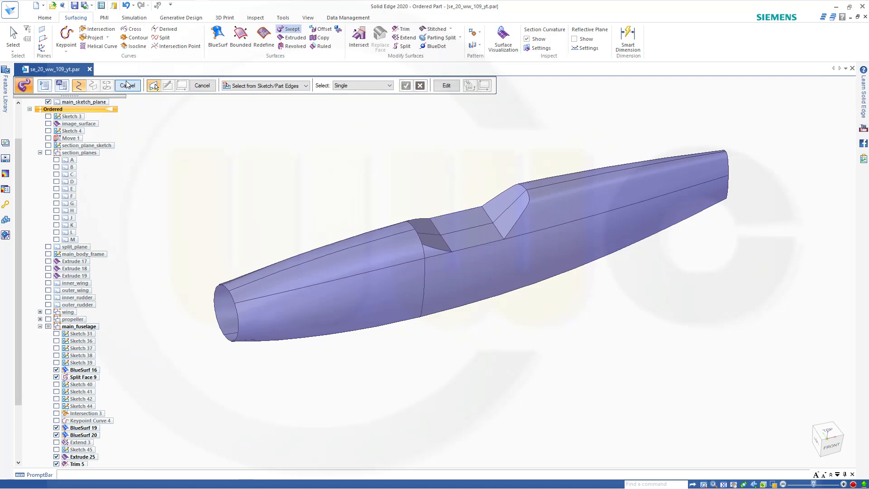
Step: Sweep along the path with the cockpit opening edges as cross section and finish it
click(517, 219)
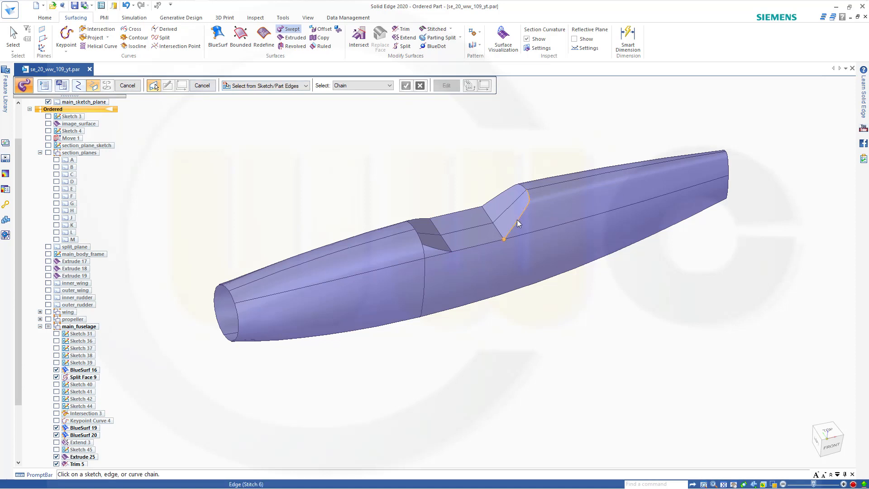
click(504, 210)
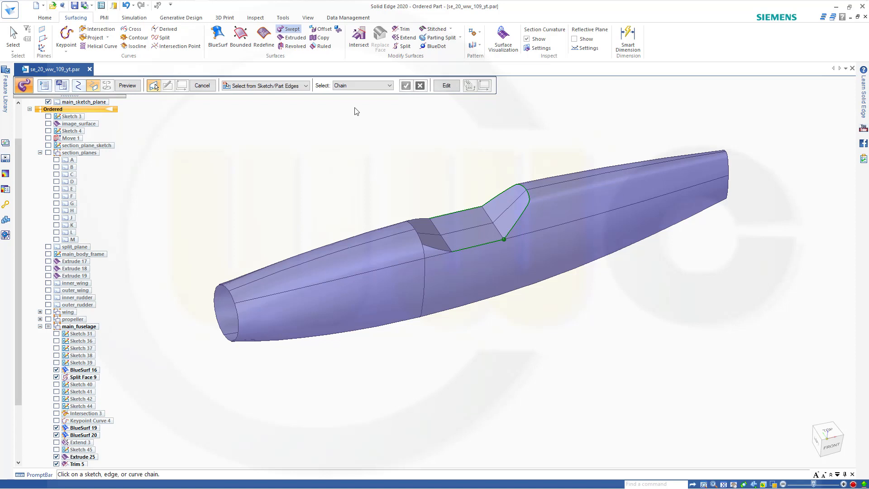
click(127, 85)
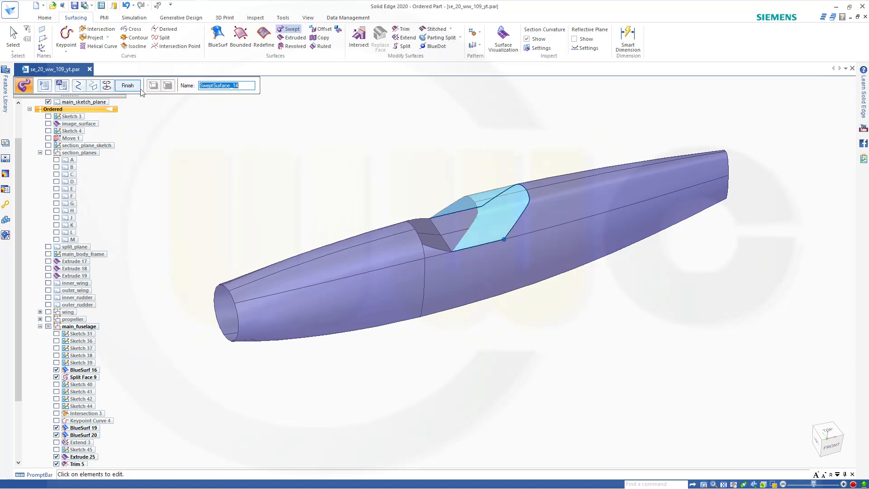
click(128, 85)
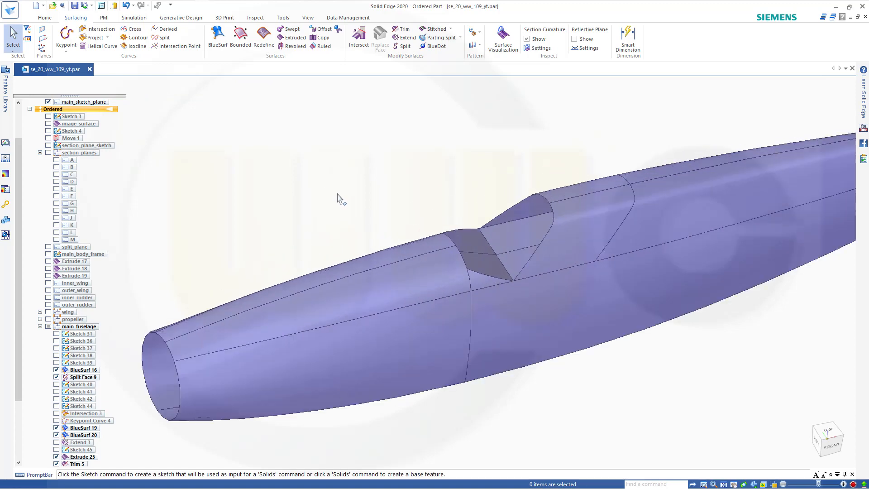
mouse_move(346, 199)
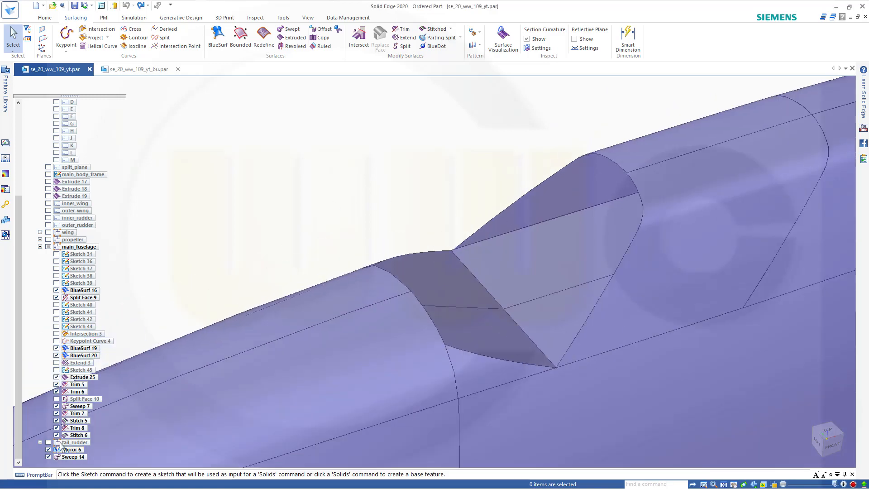
Step: Rework the canopy sweep with changed cross-section alignment to create Sweep 14
click(71, 456)
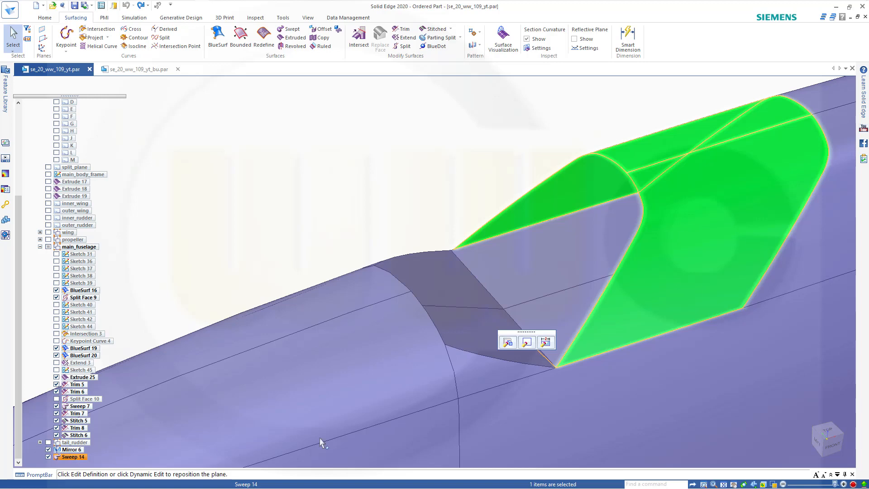
click(507, 341)
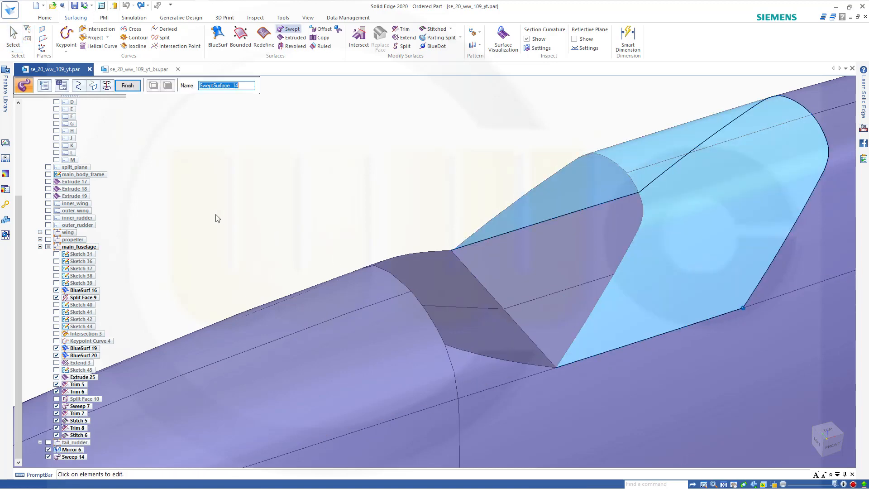
click(78, 85)
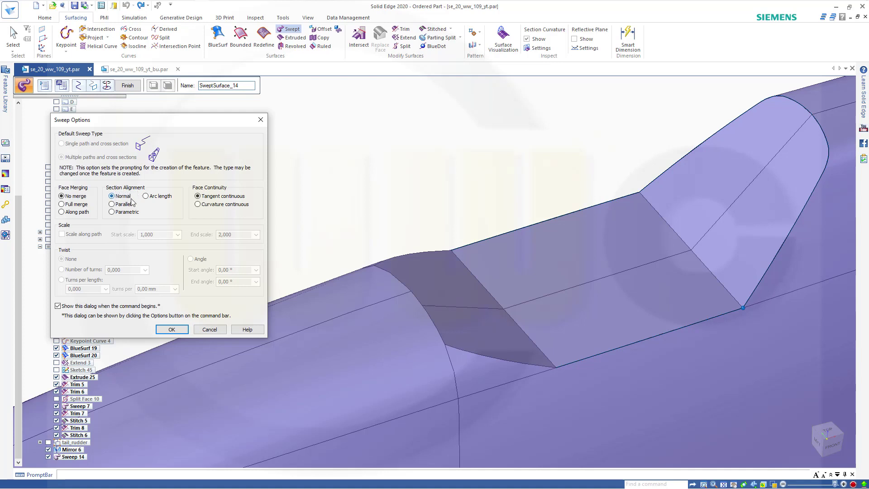
click(112, 204)
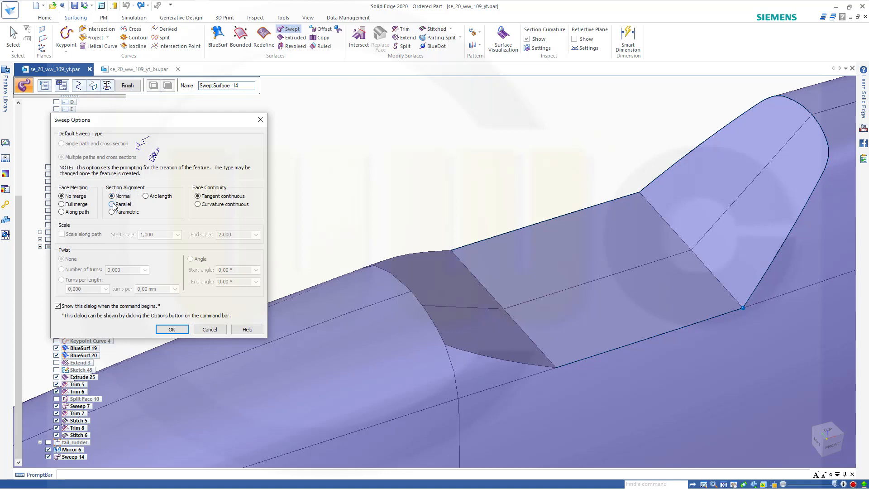
click(171, 330)
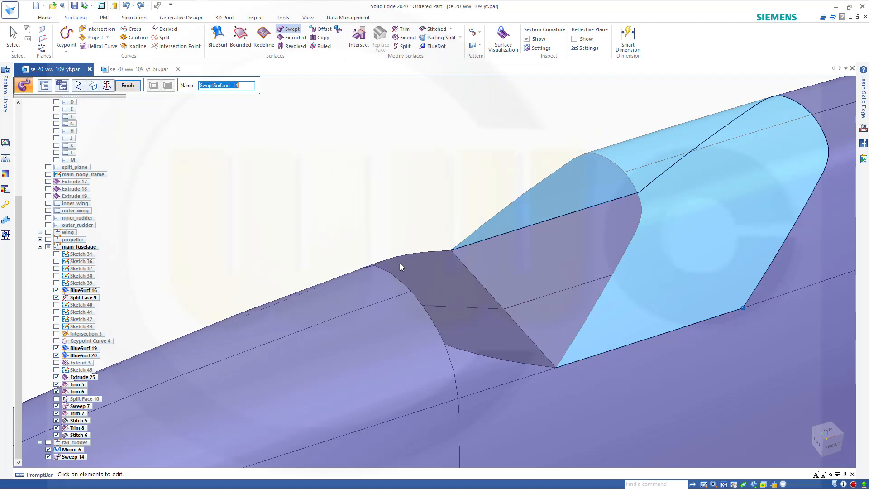
mouse_move(546, 355)
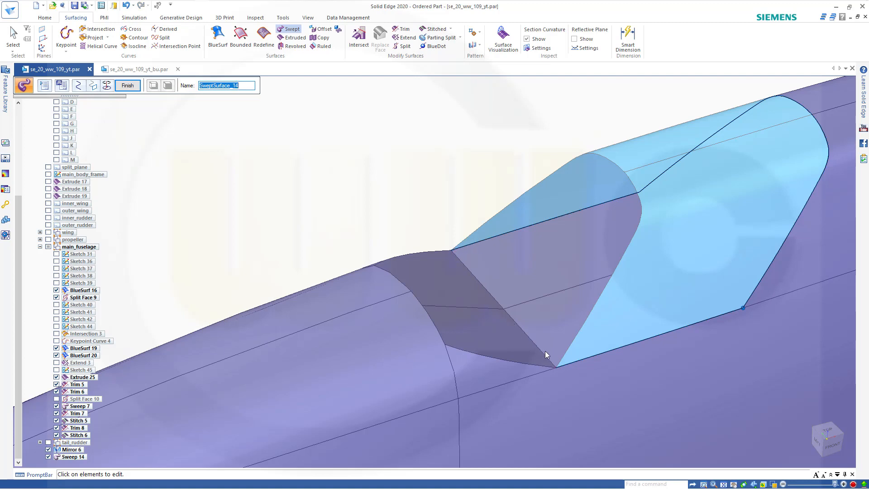
mouse_move(193, 165)
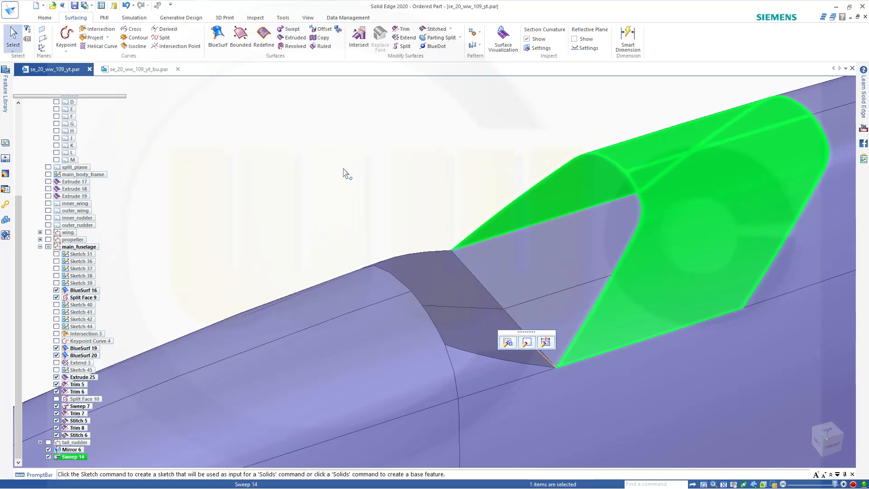
click(344, 172)
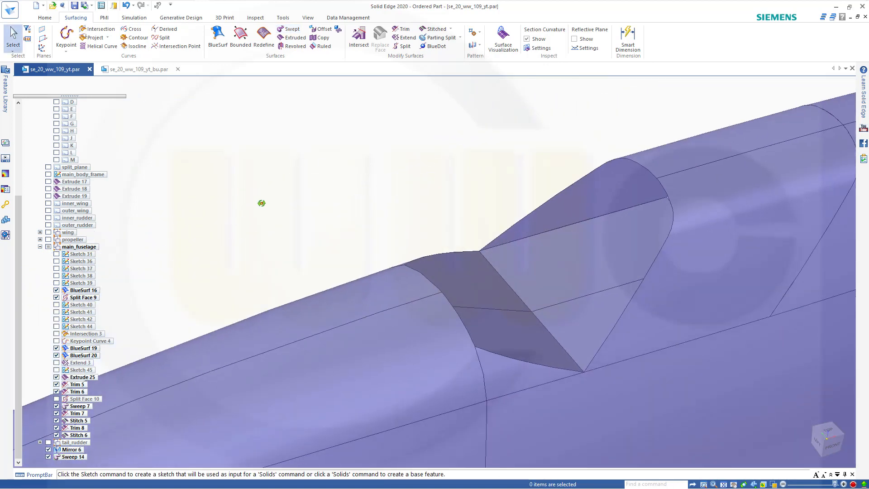
Step: Create a keypoint curve from the front cockpit edge to the top of the rear sweep
click(66, 39)
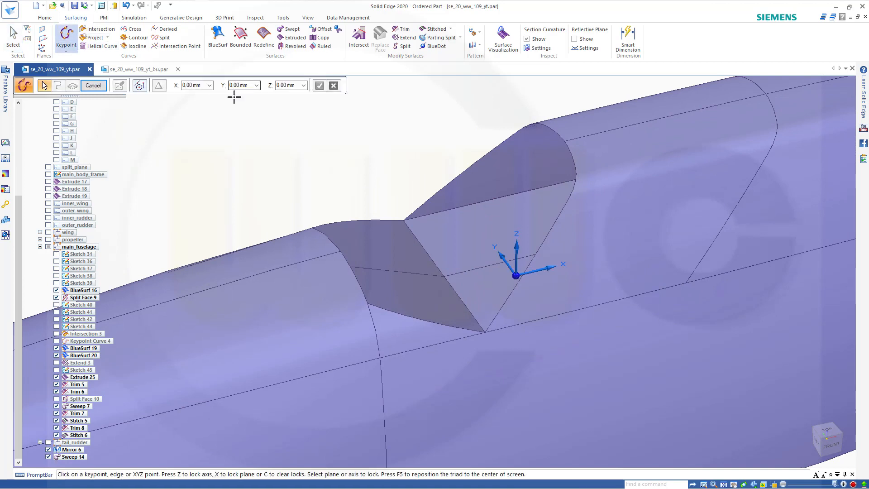
mouse_move(341, 250)
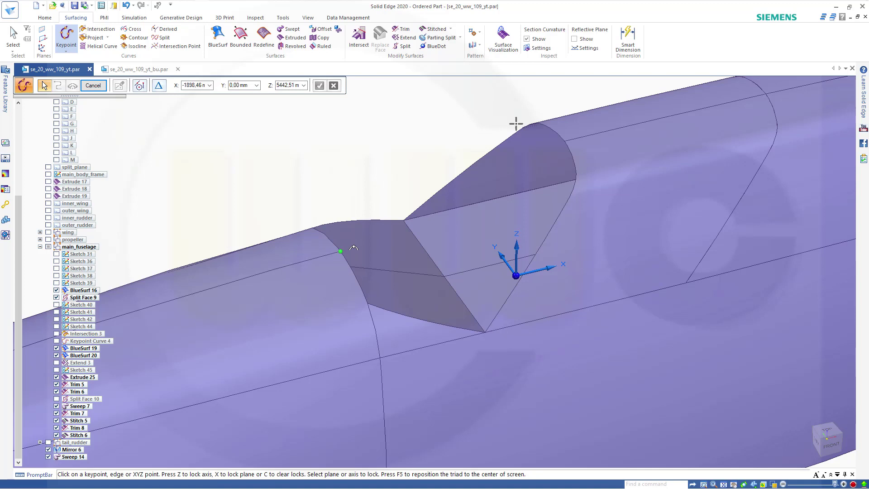
mouse_move(575, 137)
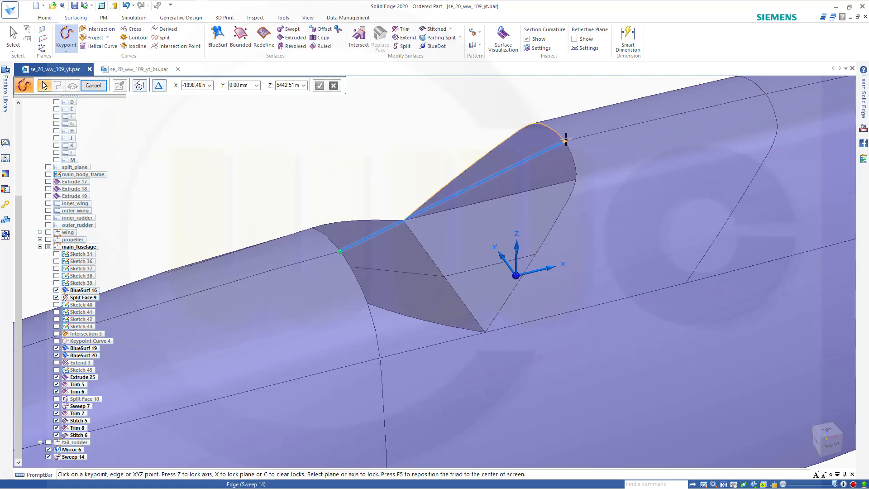
click(564, 141)
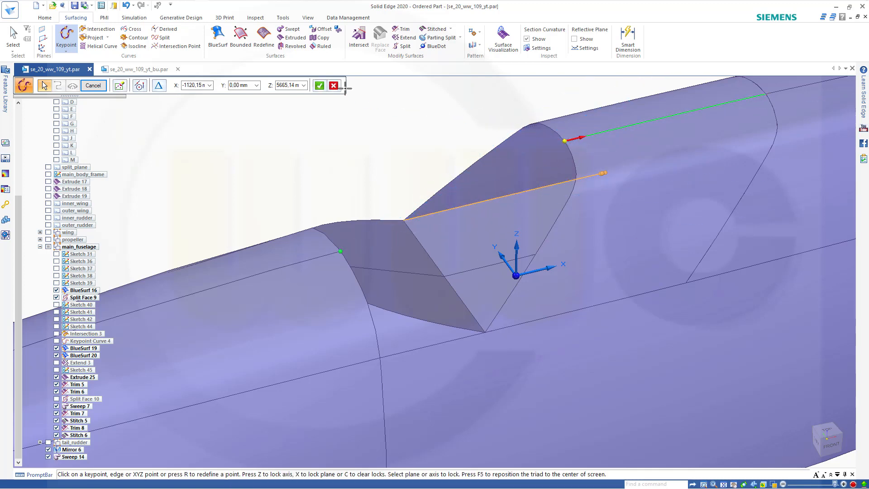
click(320, 85)
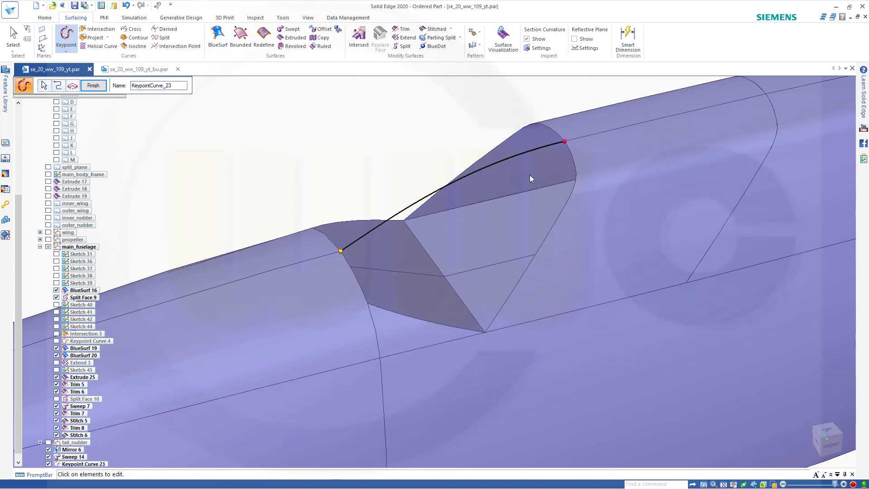
mouse_move(572, 144)
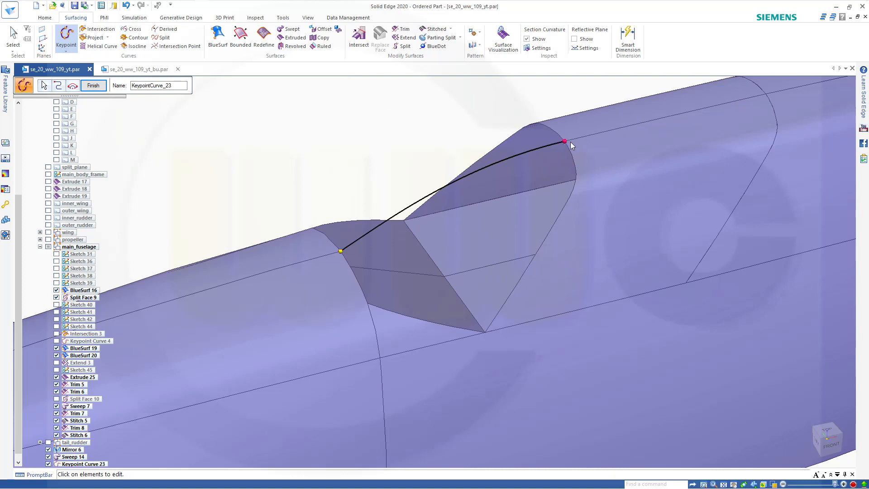
mouse_move(571, 144)
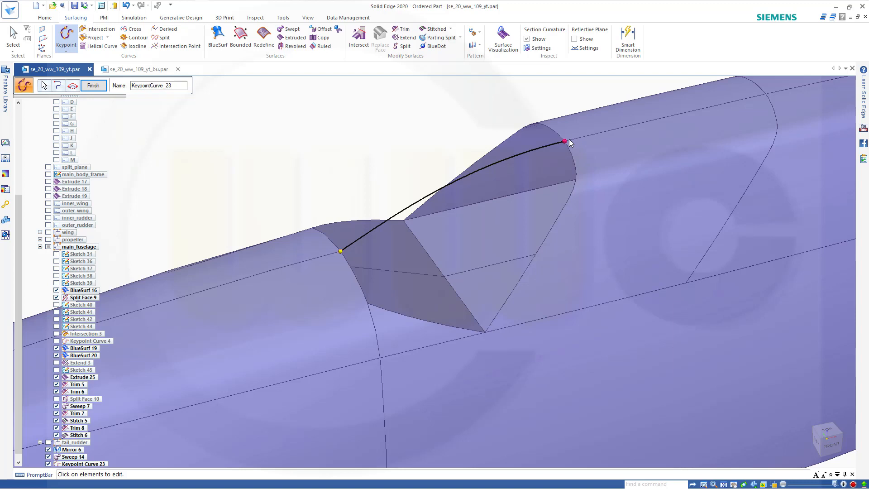
mouse_move(375, 137)
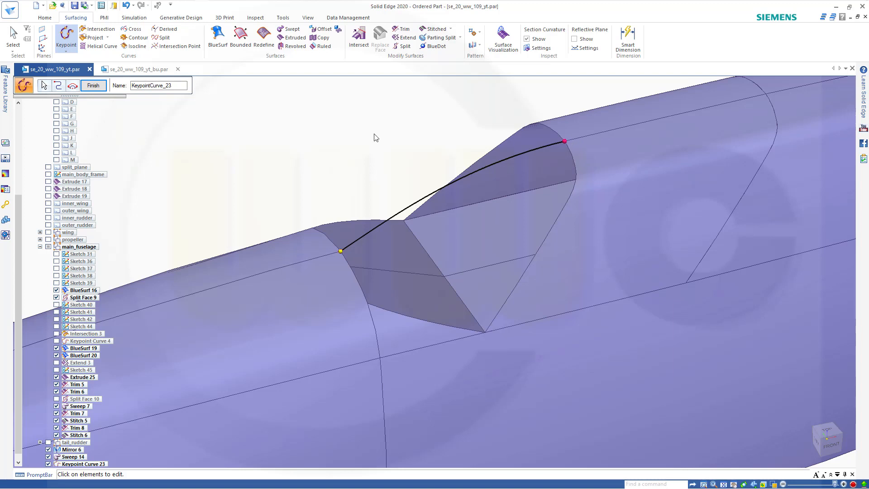
click(93, 85)
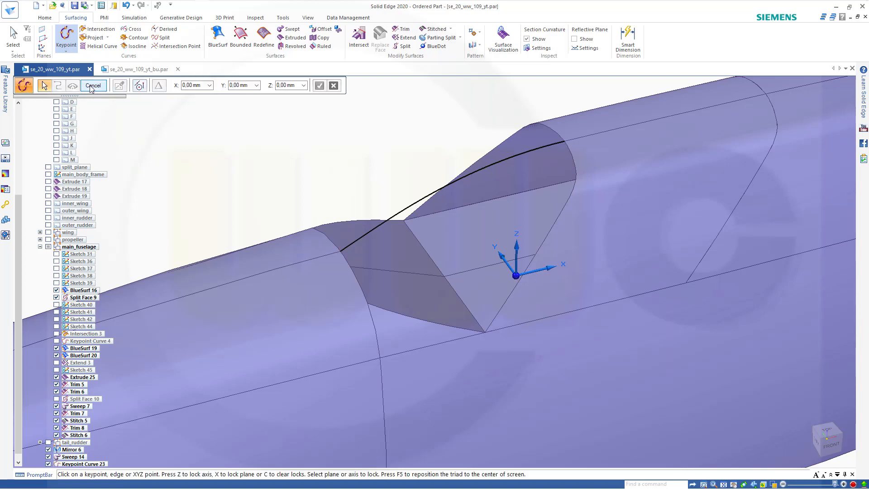
click(92, 85)
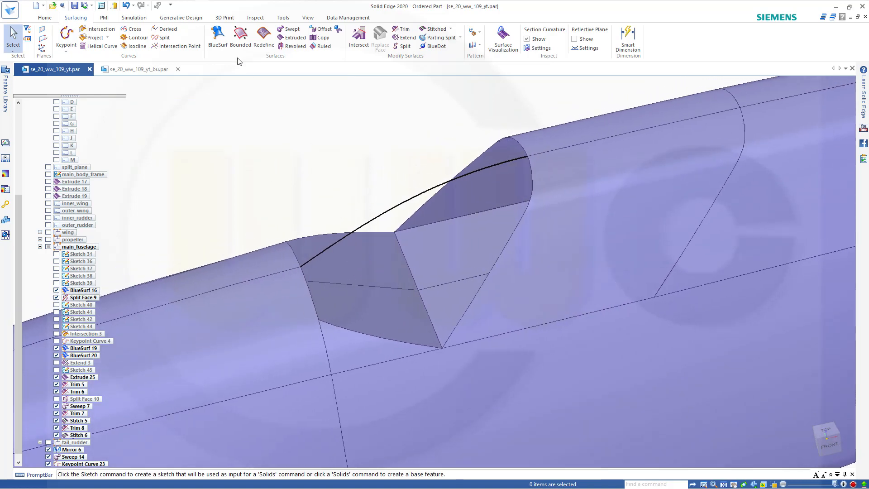
Step: Begin a BlueSurf between the two sweep section edges and move to the guide-curve step
click(217, 39)
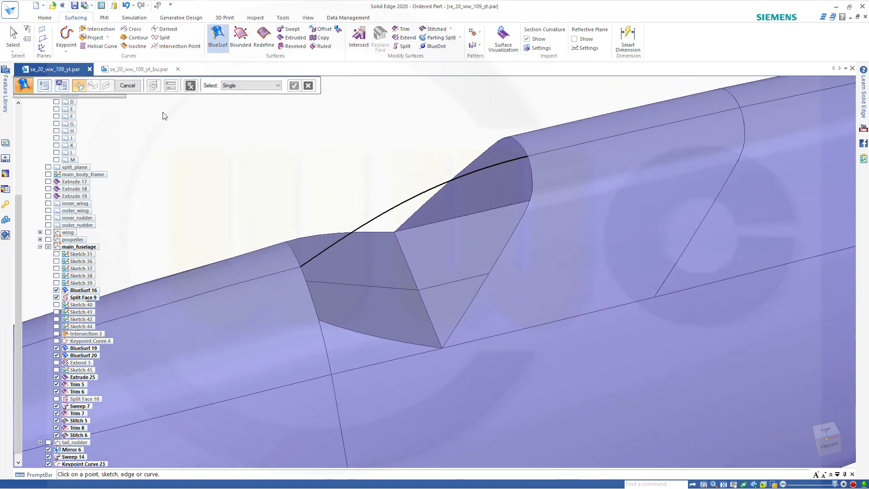
click(388, 333)
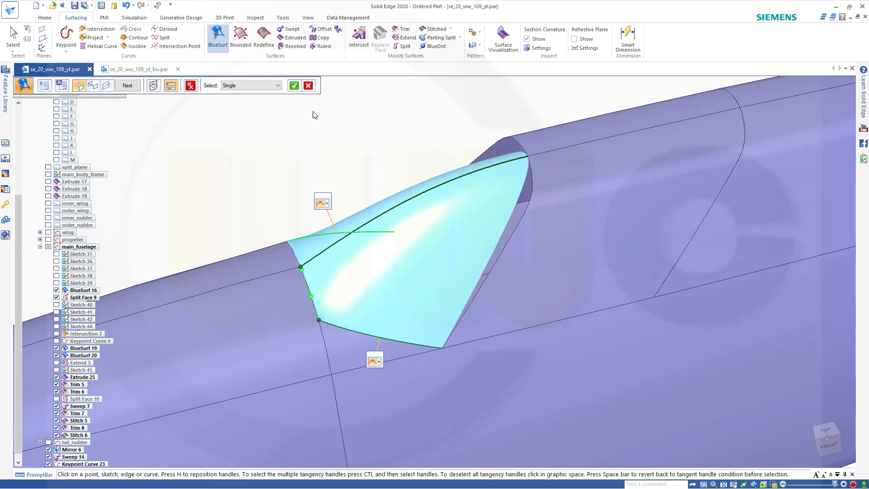
click(127, 85)
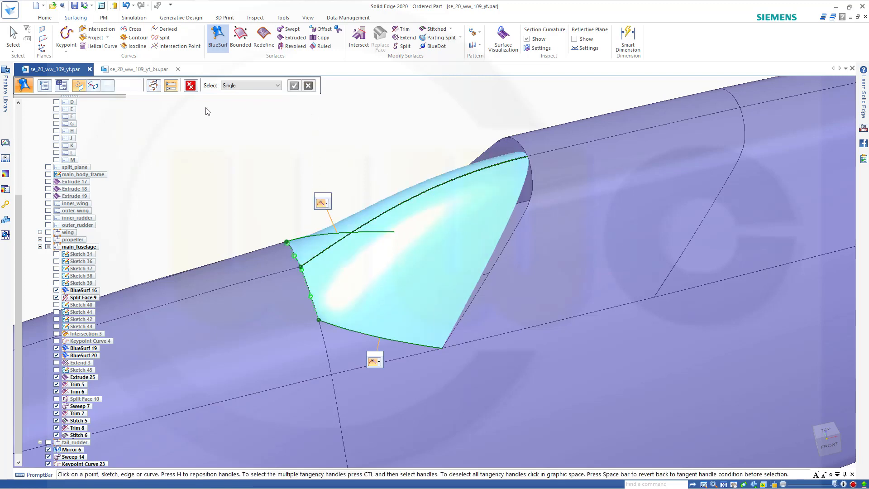
mouse_move(93, 85)
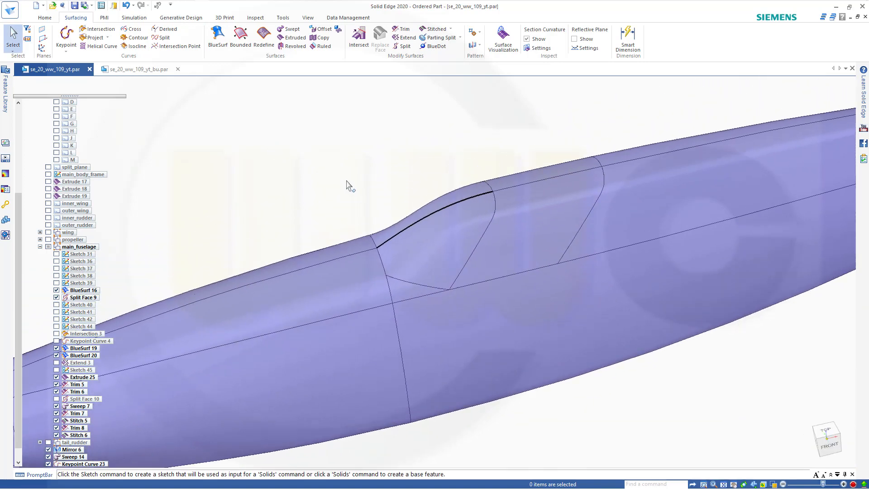
mouse_move(347, 178)
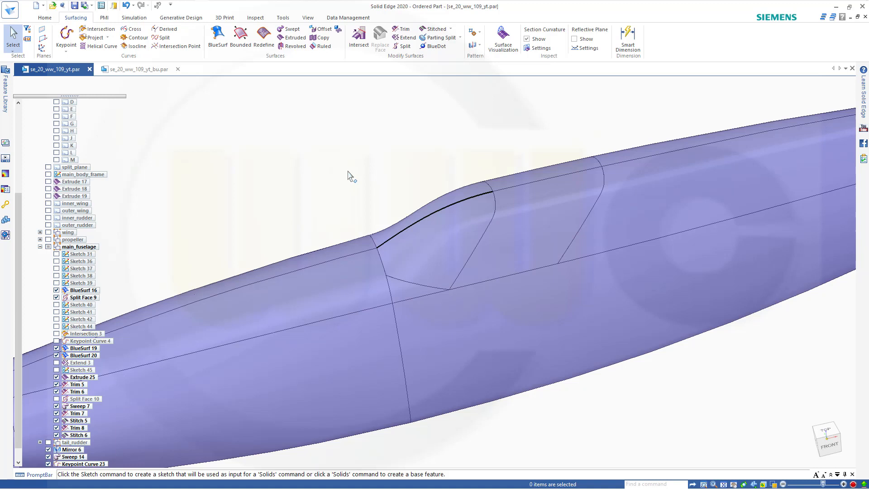
mouse_move(347, 173)
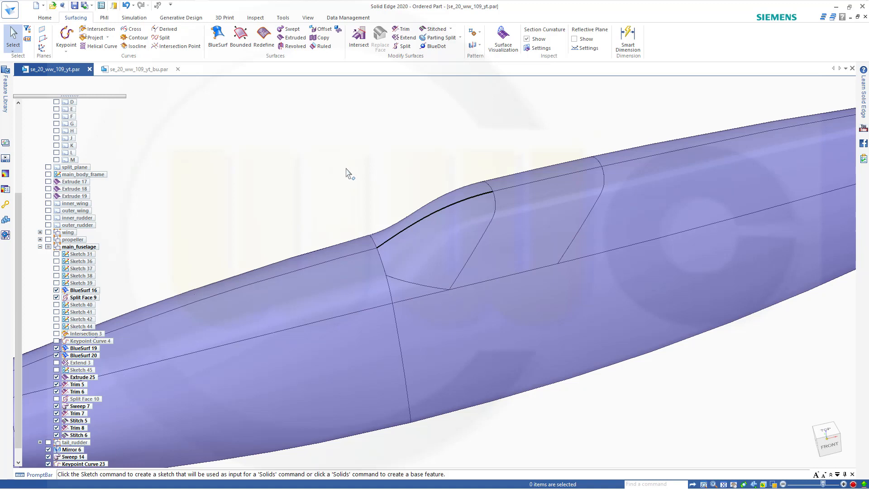
mouse_move(347, 172)
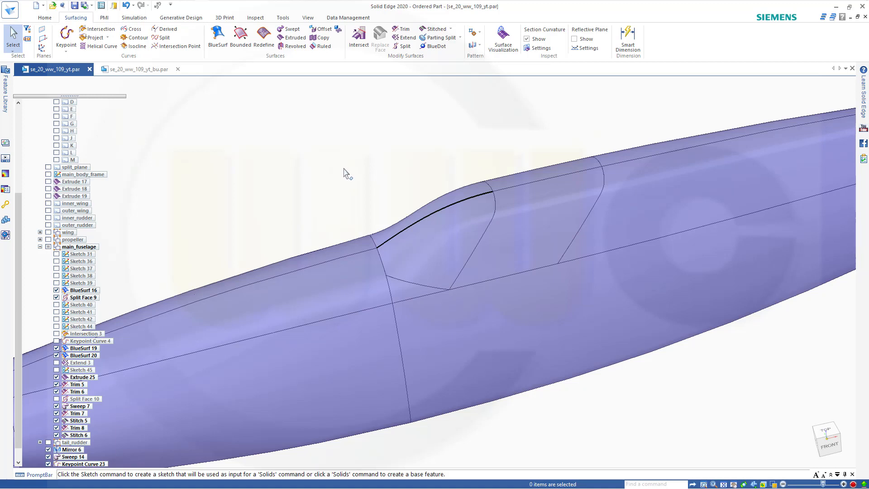
mouse_move(344, 173)
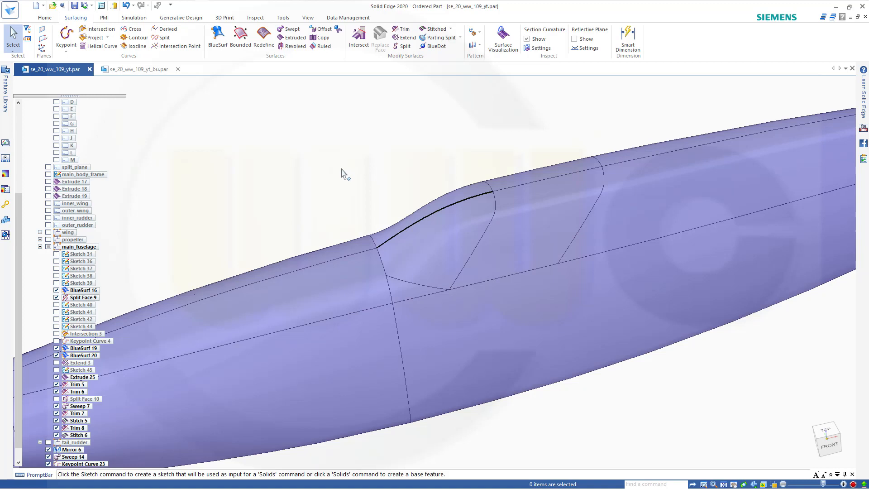